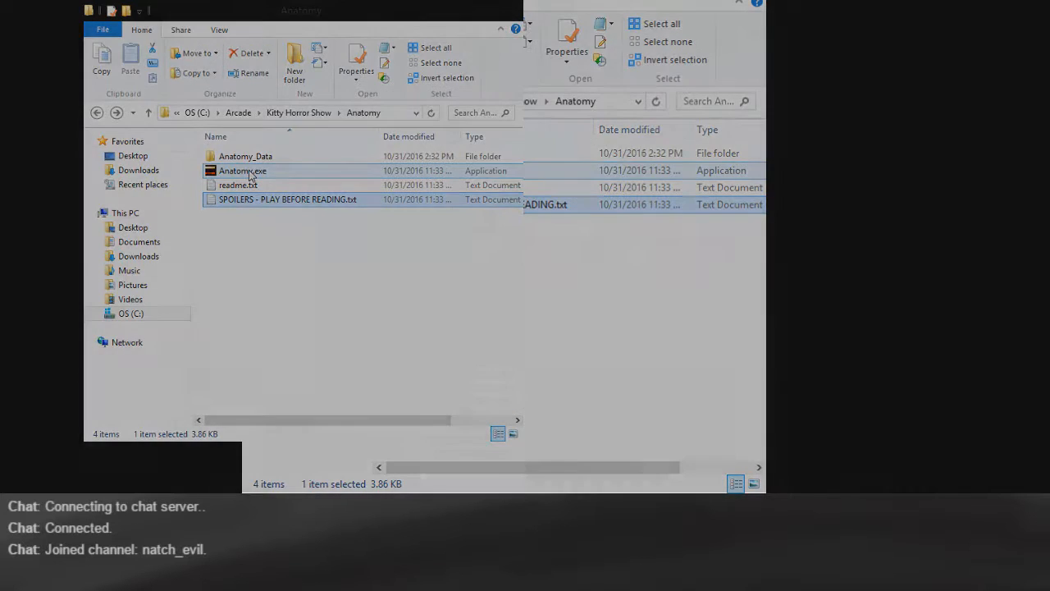
{"action": "double_click", "coordinate": [242, 171]}
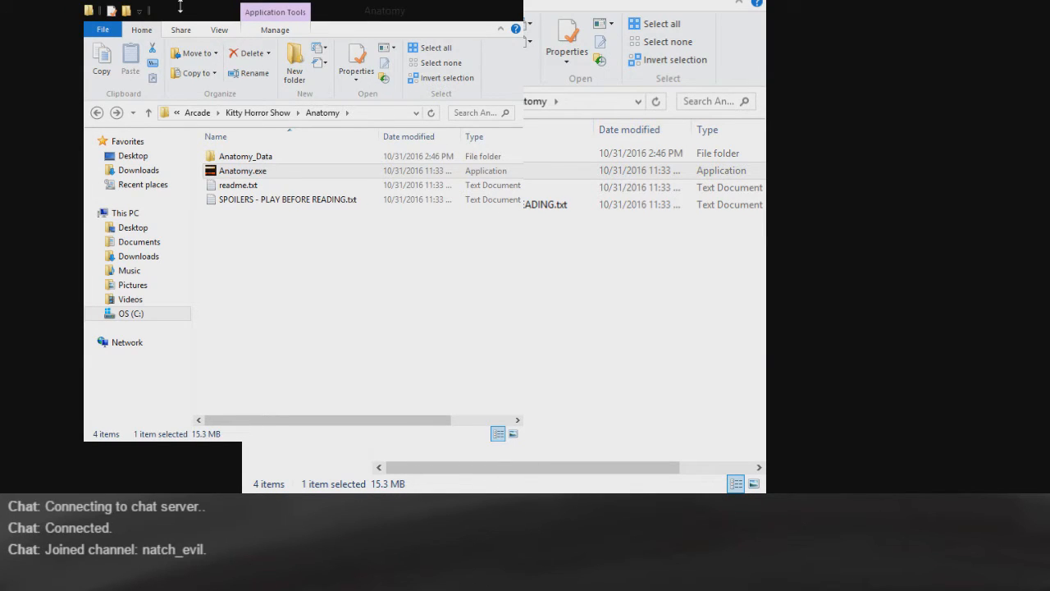
{"action": "left_click", "coordinate": [243, 171]}
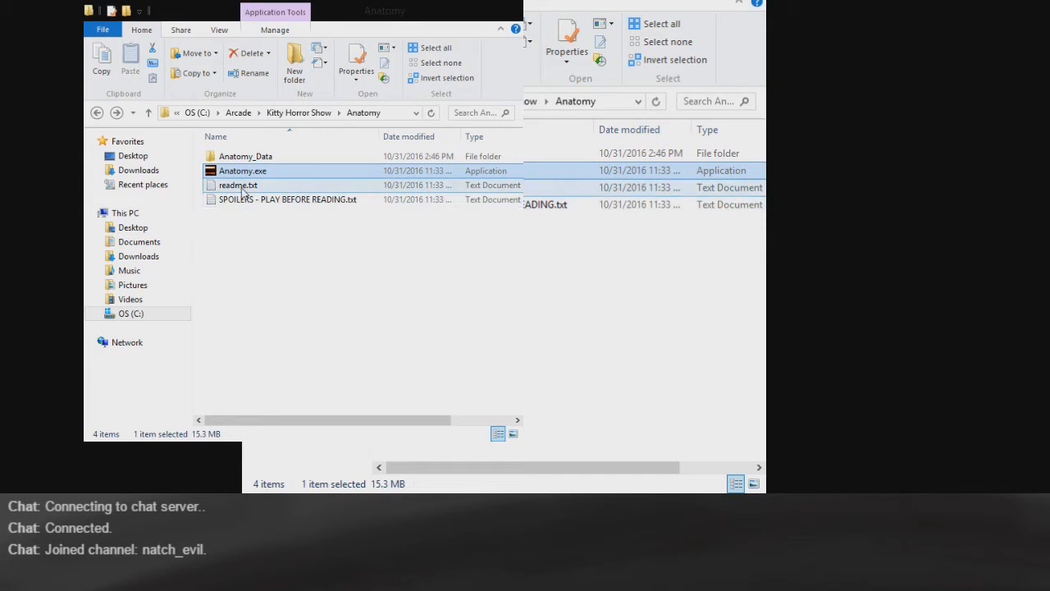
{"action": "left_click", "coordinate": [238, 184]}
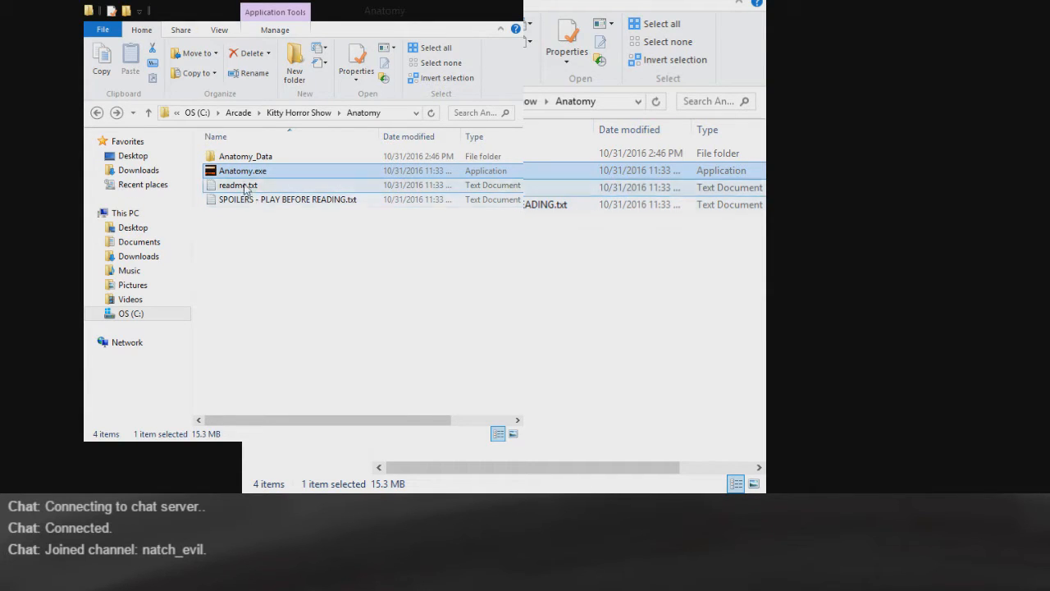
{"action": "left_click", "coordinate": [243, 170]}
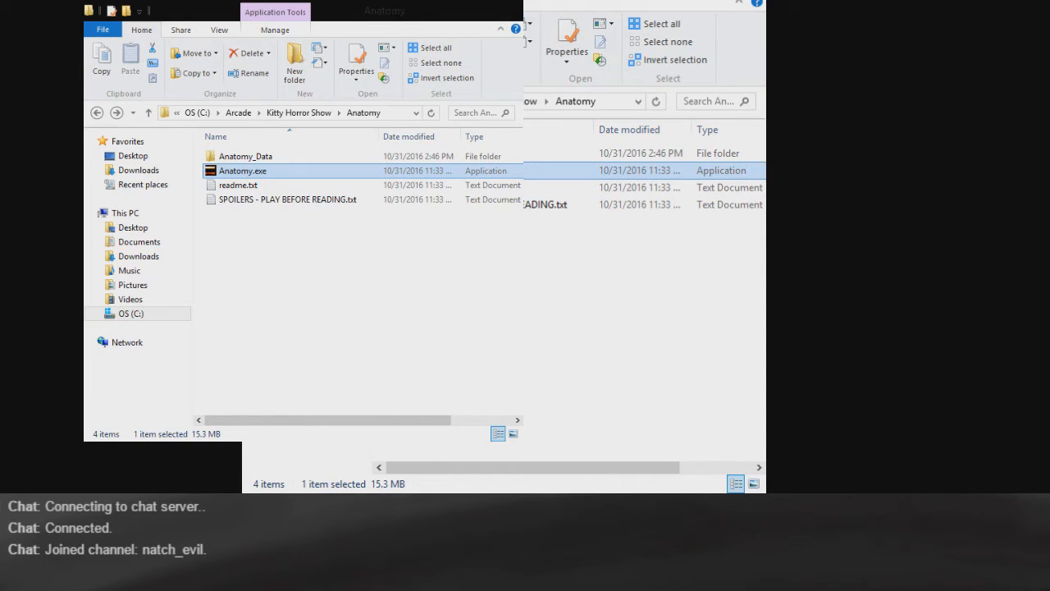
{"action": "mouse_move", "coordinate": [456, 375]}
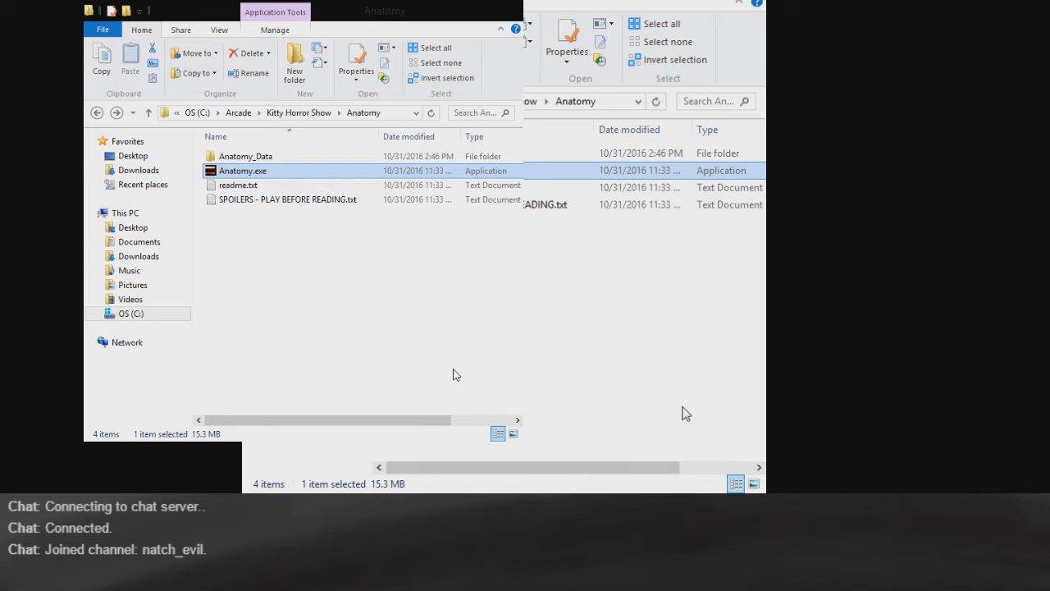